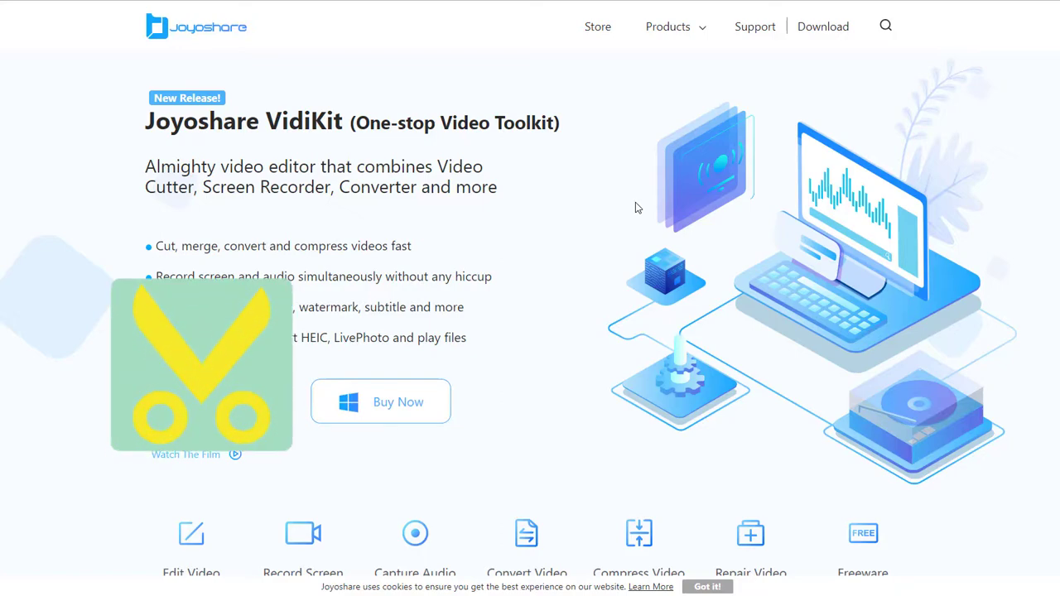
- Scroll down the VidiKit page past the headline bullets to the Awards & Reviews heading
{"action": "scroll", "scroll_direction": "down", "scroll_amount": 3}
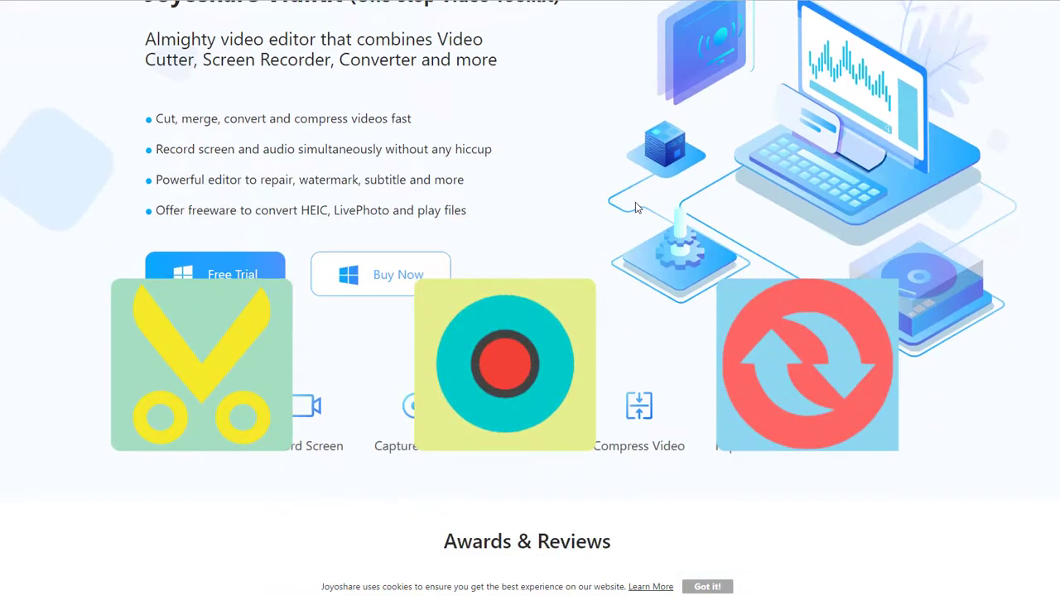
{"action": "scroll", "scroll_direction": "down", "scroll_amount": 3}
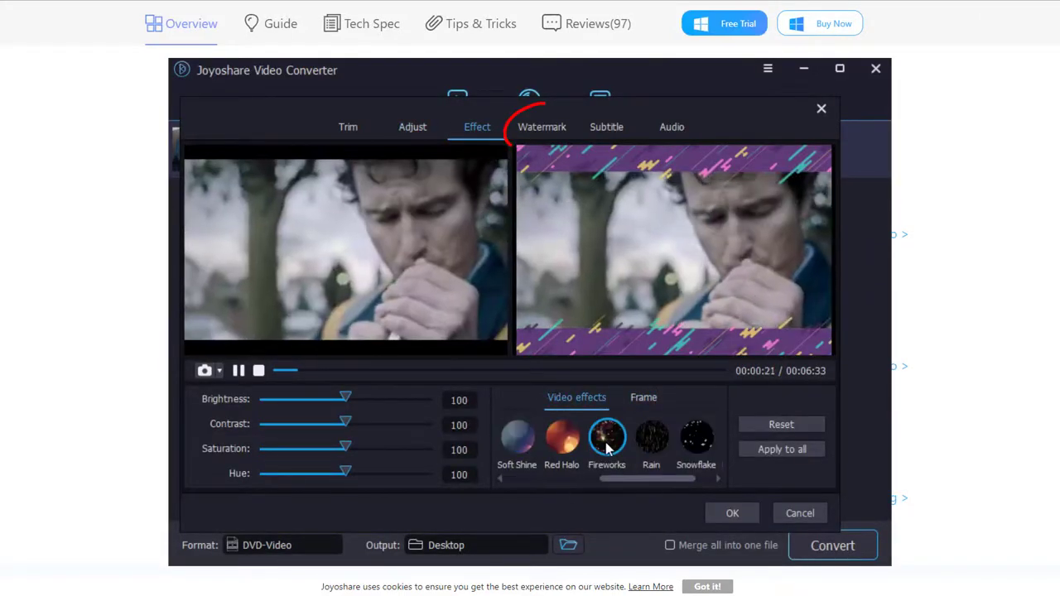
- Move down from the editing-effects demo to the Convert Video section with its converter screenshot
{"action": "left_click_drag", "start_coordinate": [345, 397], "coordinate": [328, 398]}
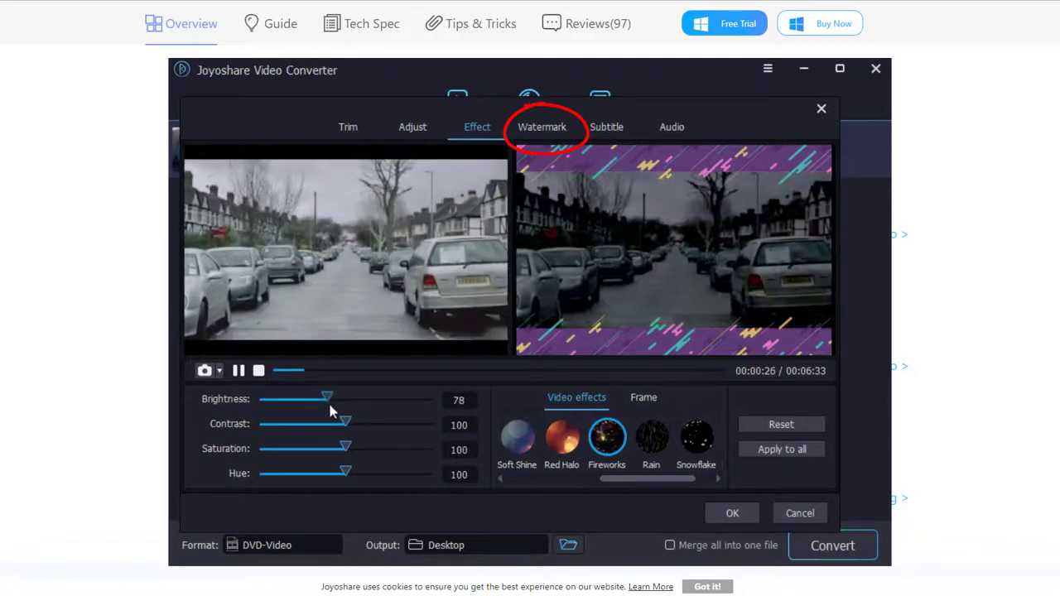
{"action": "left_click", "coordinate": [821, 109]}
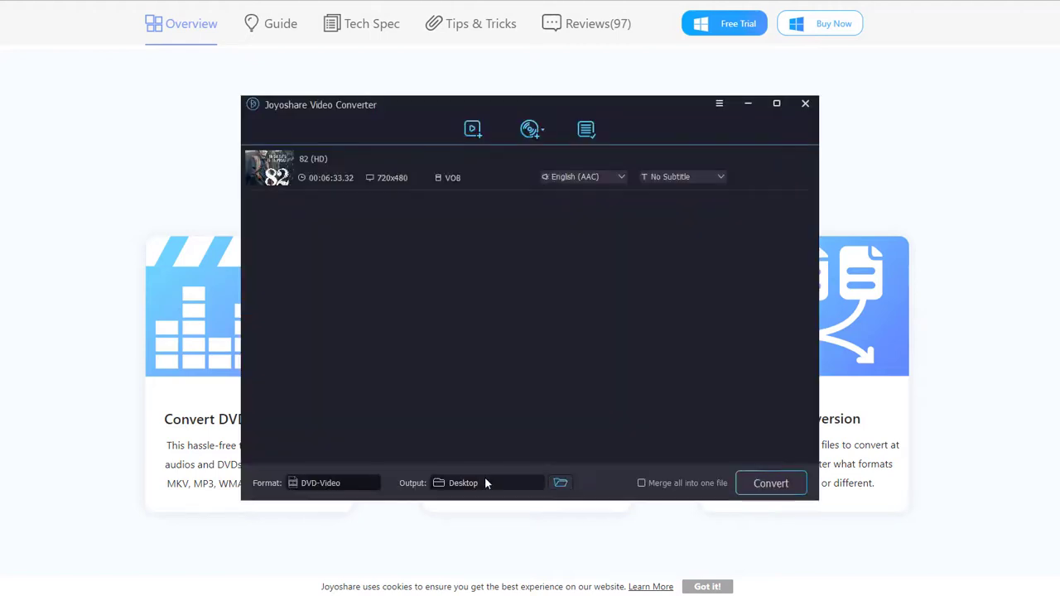
- Move past the converter demo to the Repair Videos with High Success Rate section and its four cards
{"action": "left_click", "coordinate": [331, 483]}
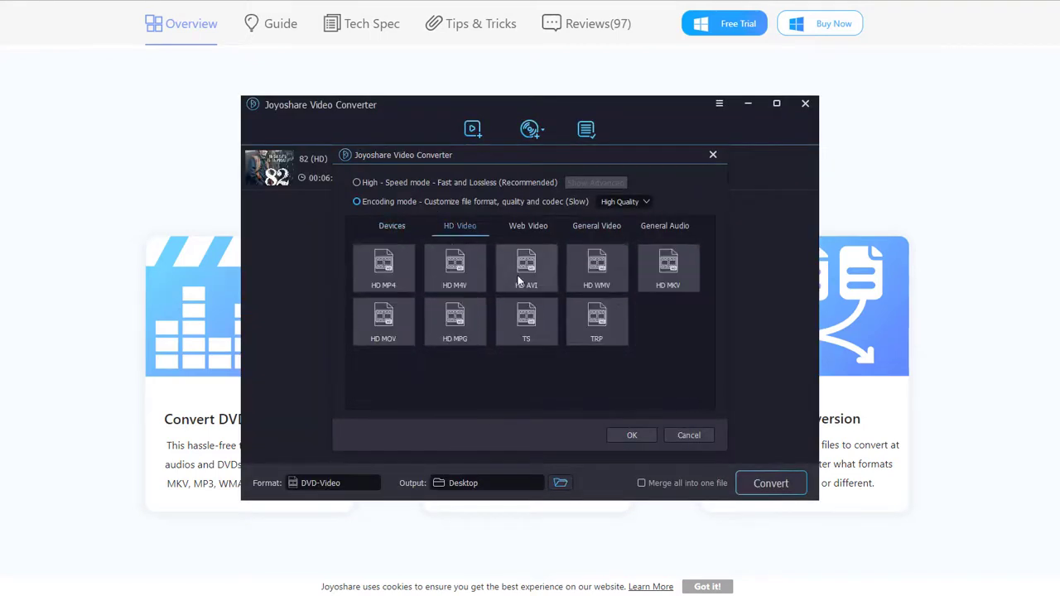
{"action": "left_click", "coordinate": [596, 225]}
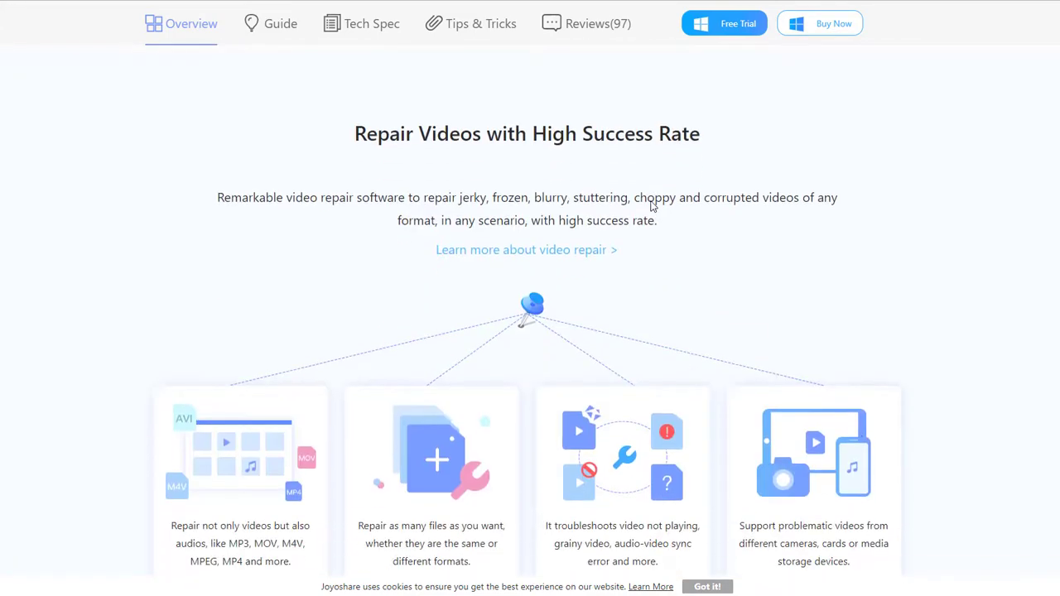
- Scroll through the Freeware and More Features sections, then return to the page top with the Free Trial offer
{"action": "scroll", "scroll_direction": "down", "scroll_amount": 3}
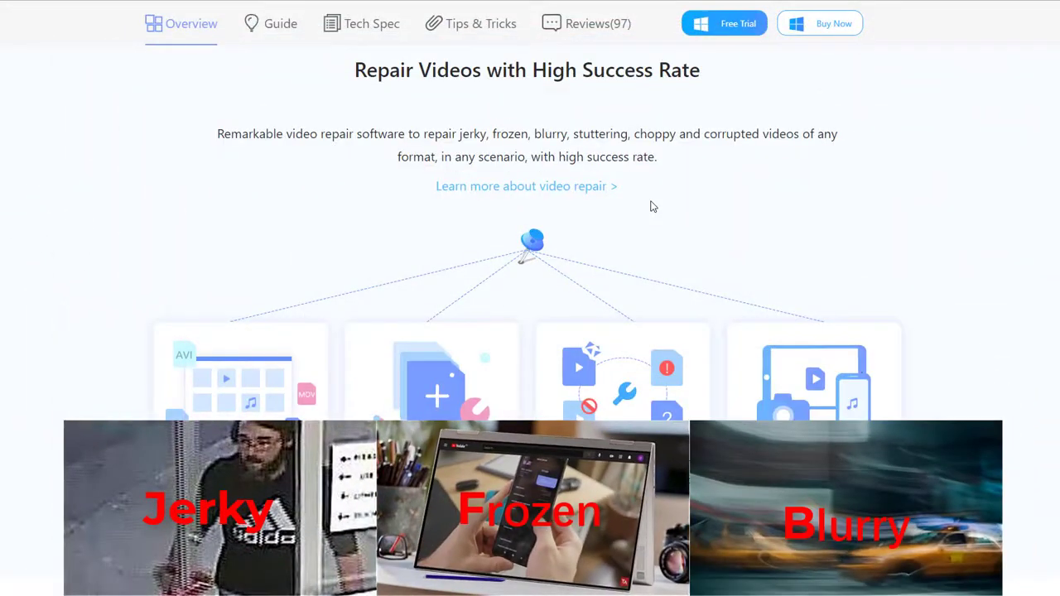
{"action": "scroll", "scroll_direction": "down", "scroll_amount": 3}
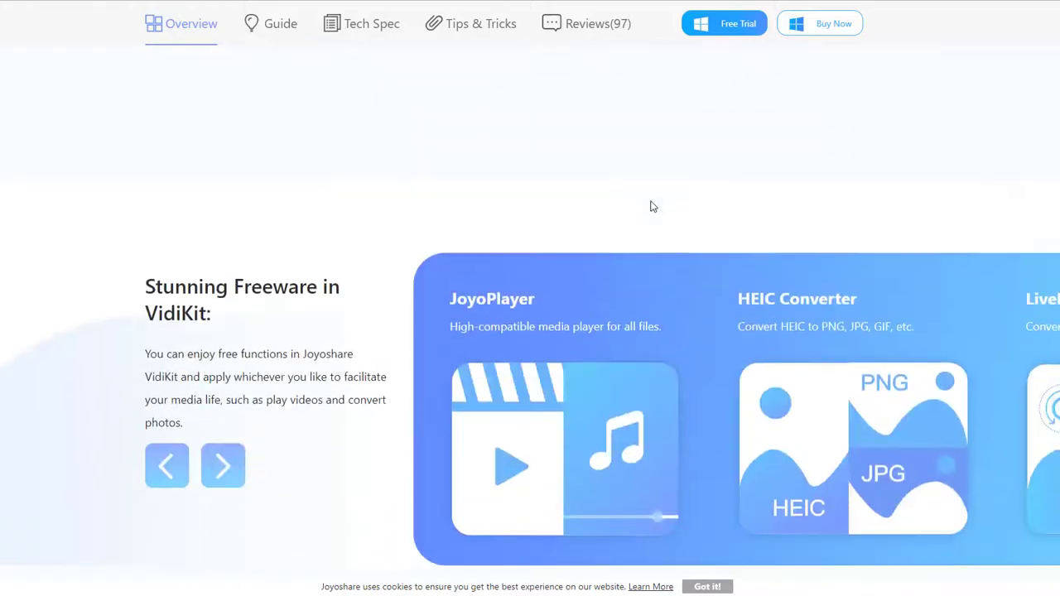
{"action": "scroll", "scroll_direction": "down", "scroll_amount": 3}
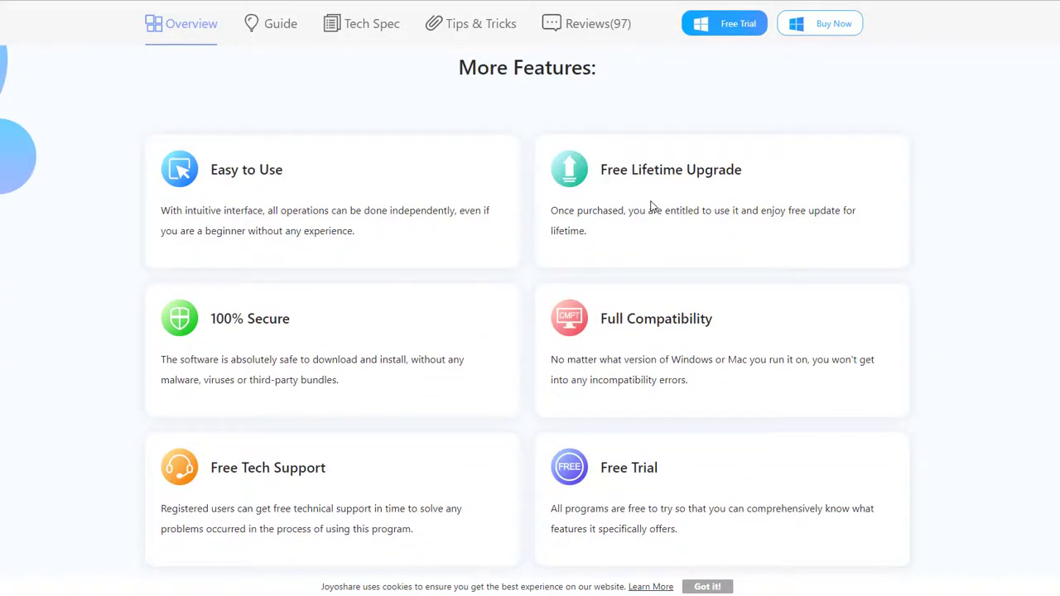
{"action": "mouse_move", "coordinate": [924, 230]}
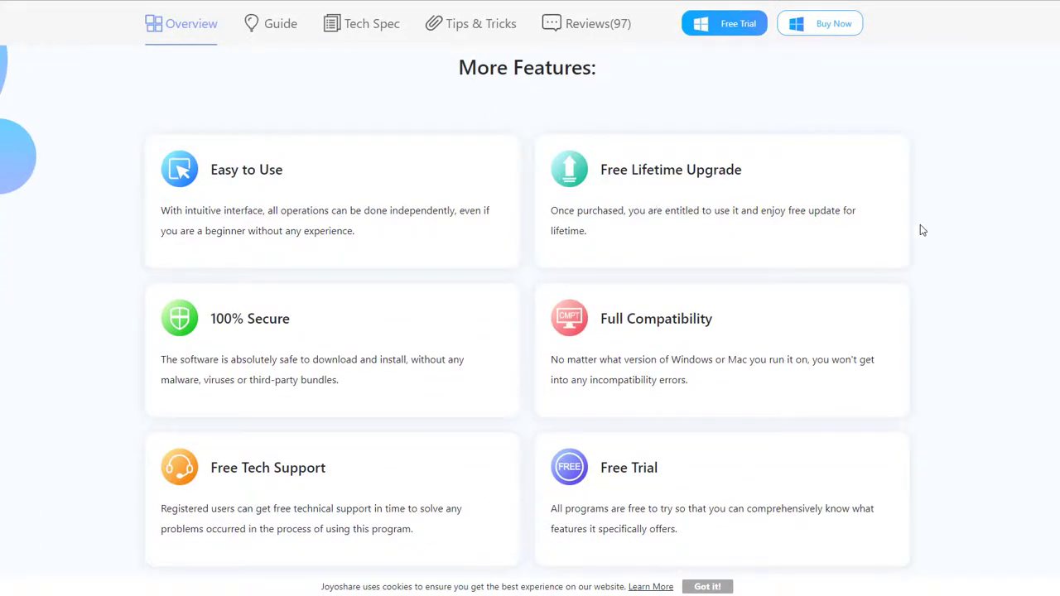
{"action": "scroll", "scroll_direction": "up", "scroll_amount": 3}
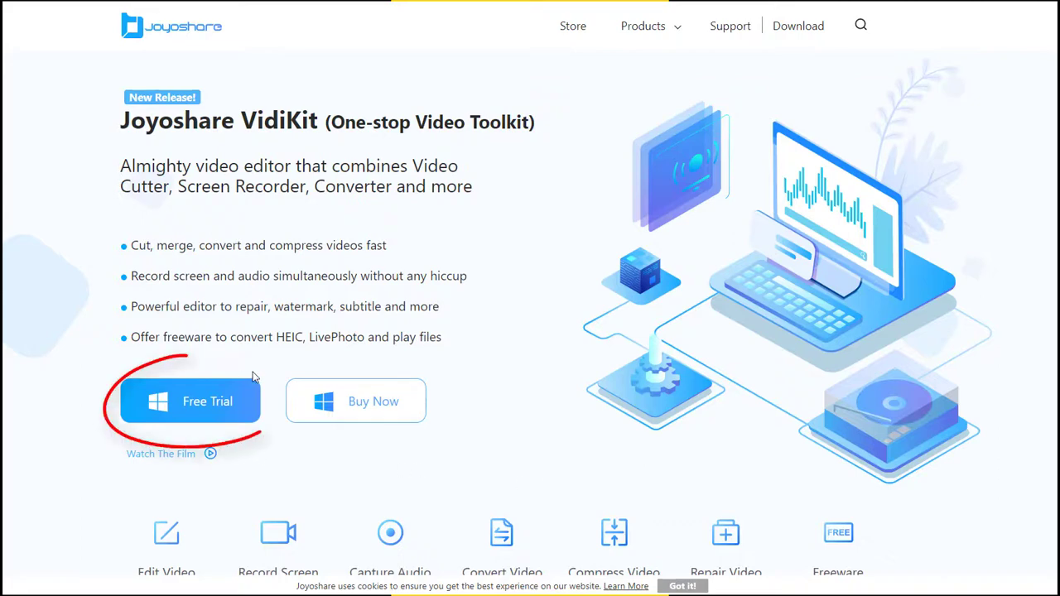